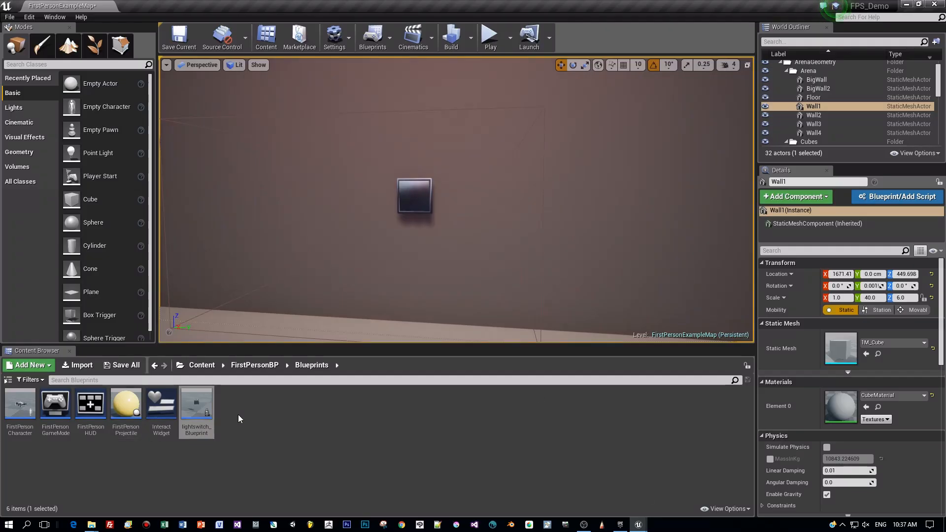
Create a Widget Blueprint named HUD_Widget in the Blueprints folder and open it in the designer.
left_click(29, 365)
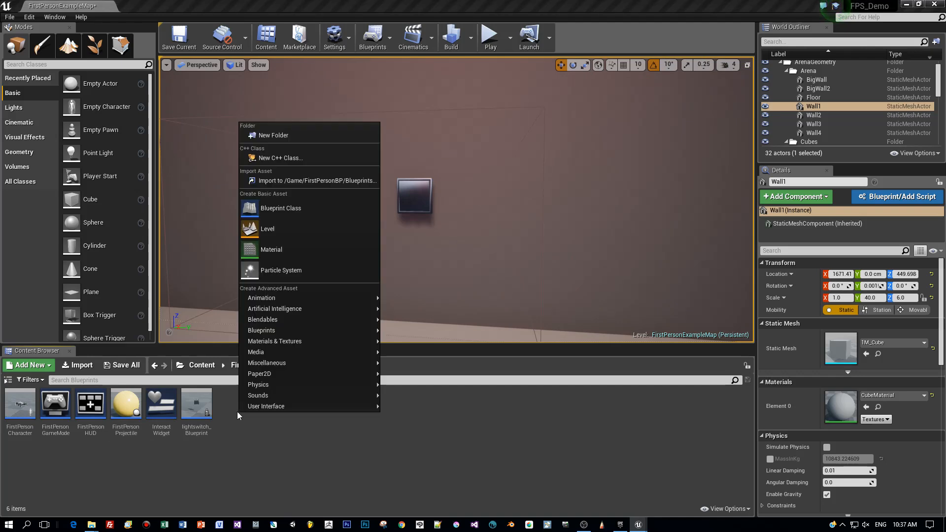
mouse_move(266, 406)
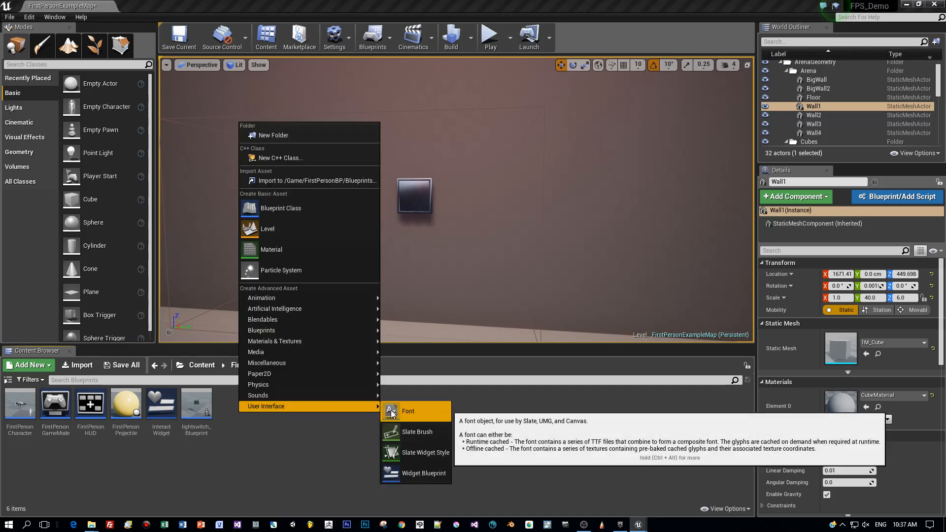
left_click(408, 410)
type("HUD_Widget")
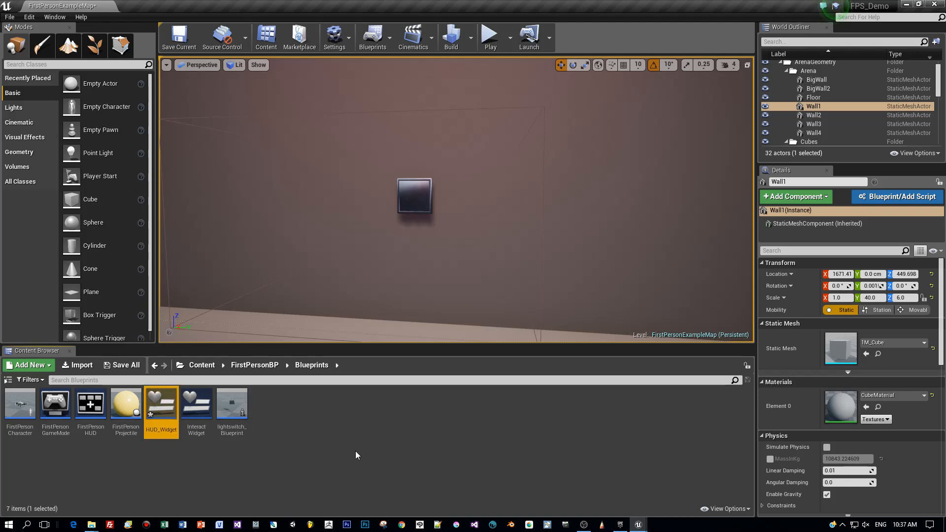
double_click(161, 402)
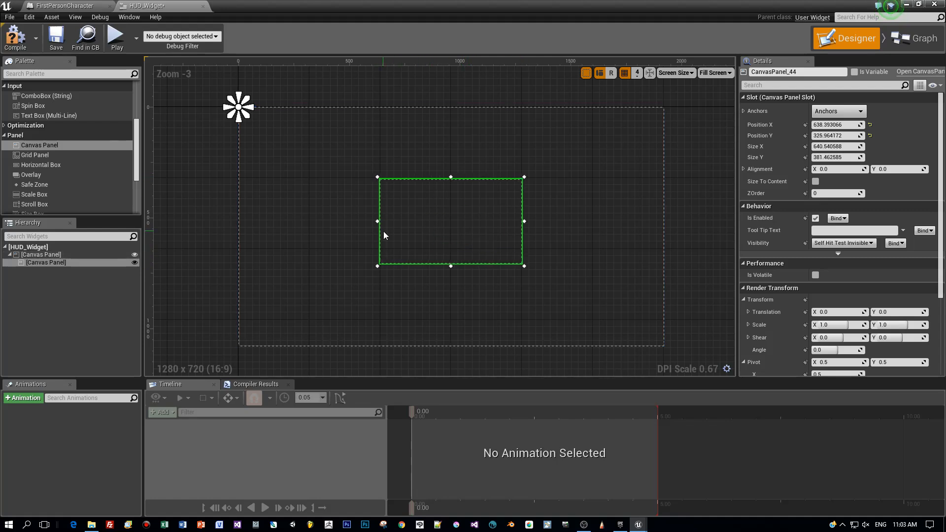
Anchor the inner canvas panel to fill the screen and place an Image inside it.
left_click(838, 111)
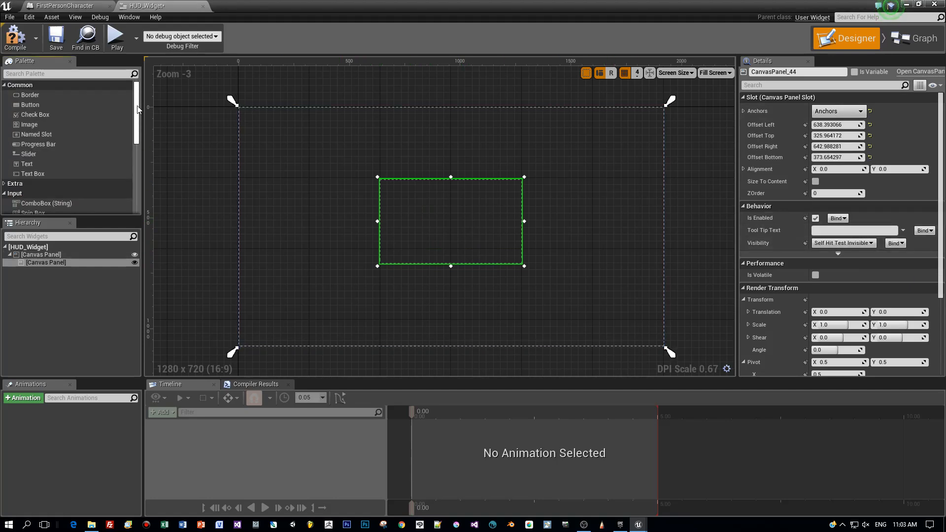
left_click_drag(29, 125, 454, 226)
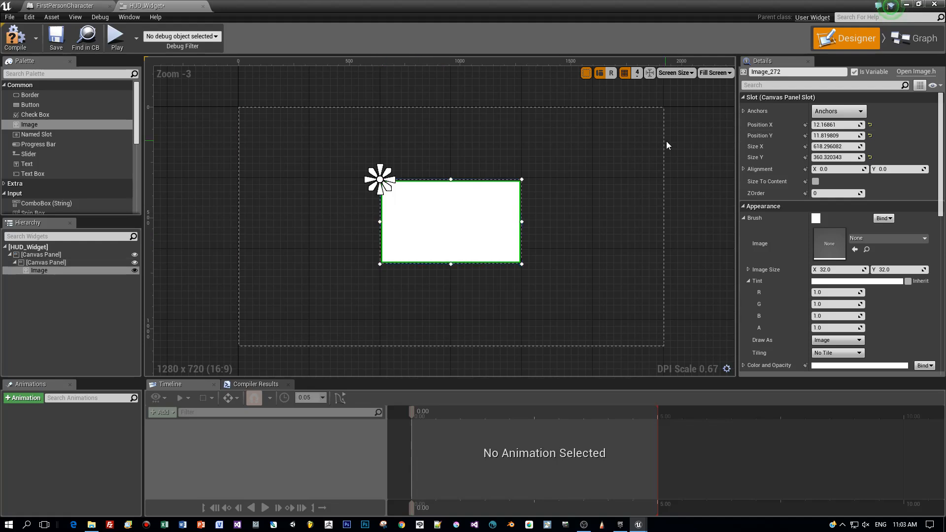
left_click(858, 111)
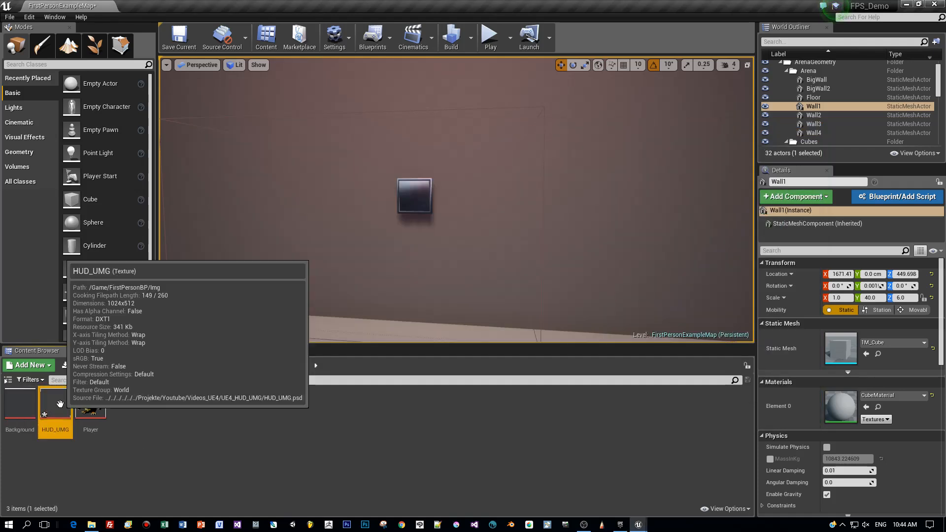
Back in HUD_Widget, give the image the HUD_UMG texture and select the inner canvas panel.
left_click(146, 5)
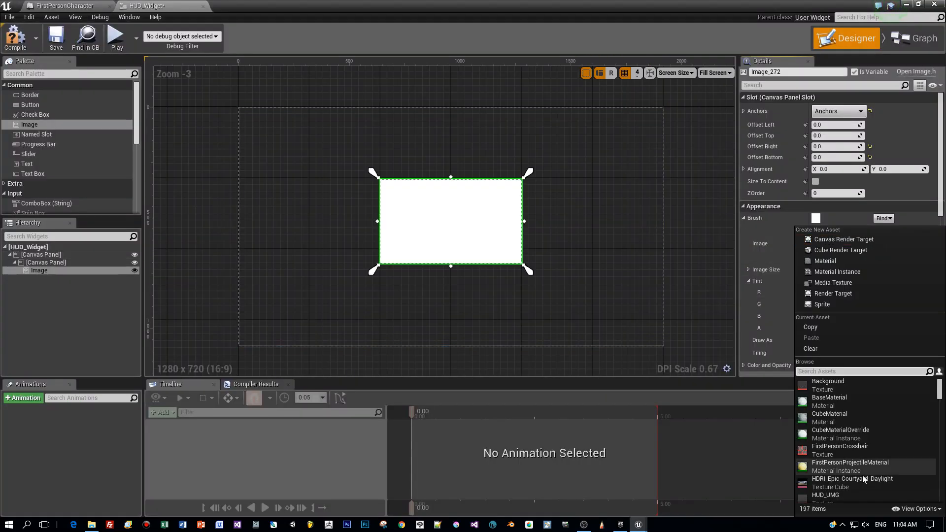
left_click(825, 494)
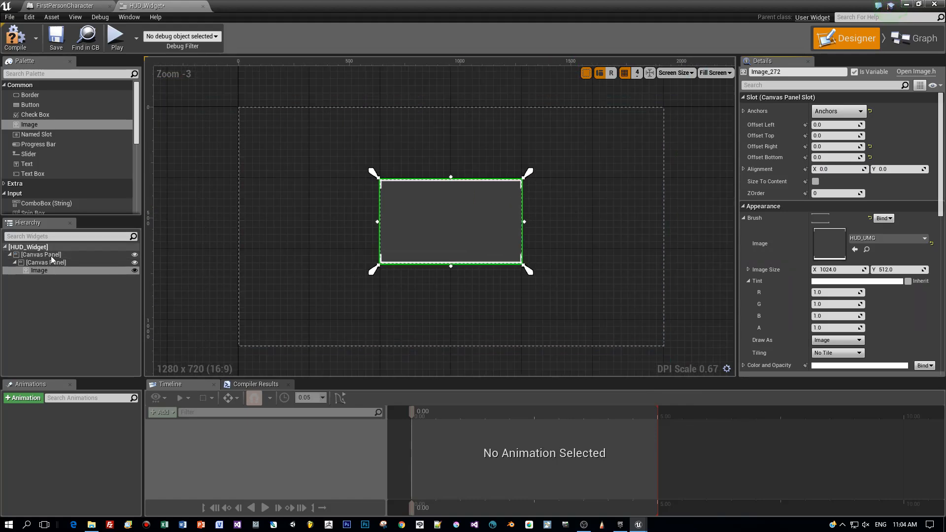
left_click(45, 261)
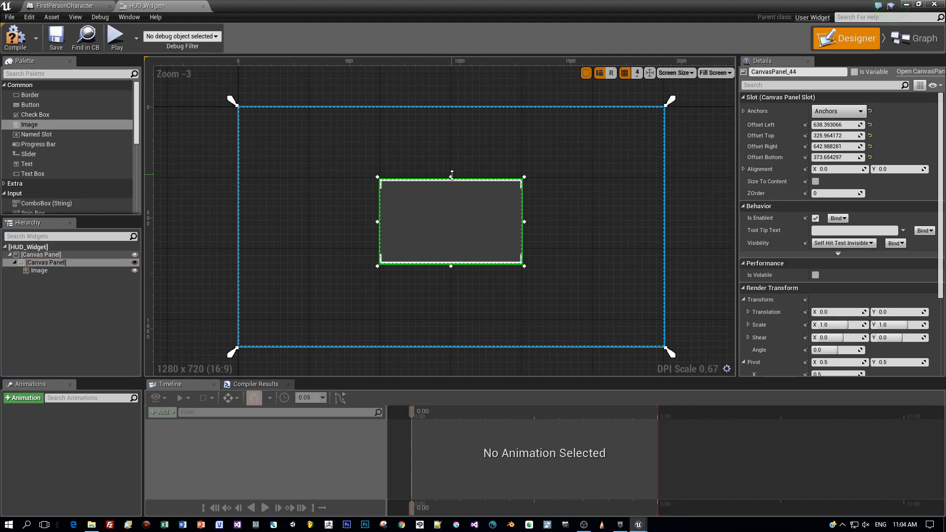
Add a stretch-anchored, centre-justified text block across the inner canvas and enter the message text.
left_click_drag(451, 175, 451, 188)
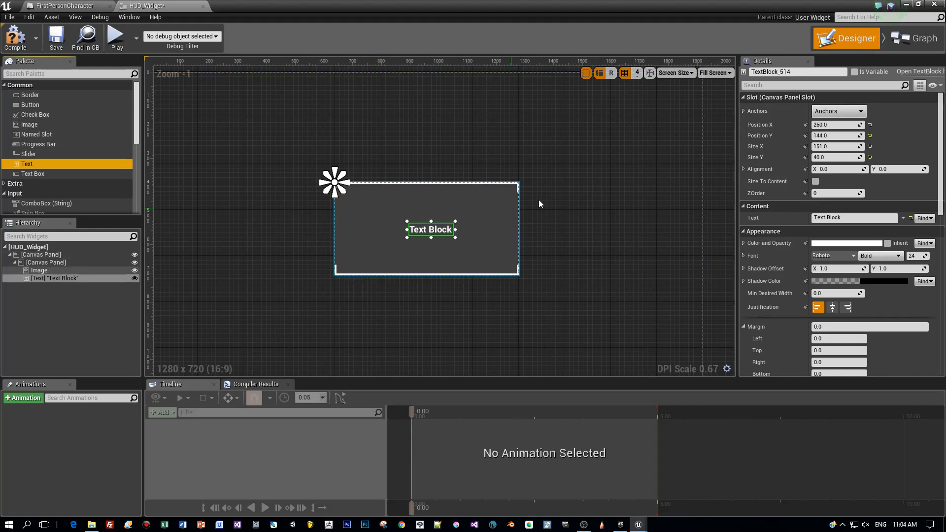
left_click(837, 111)
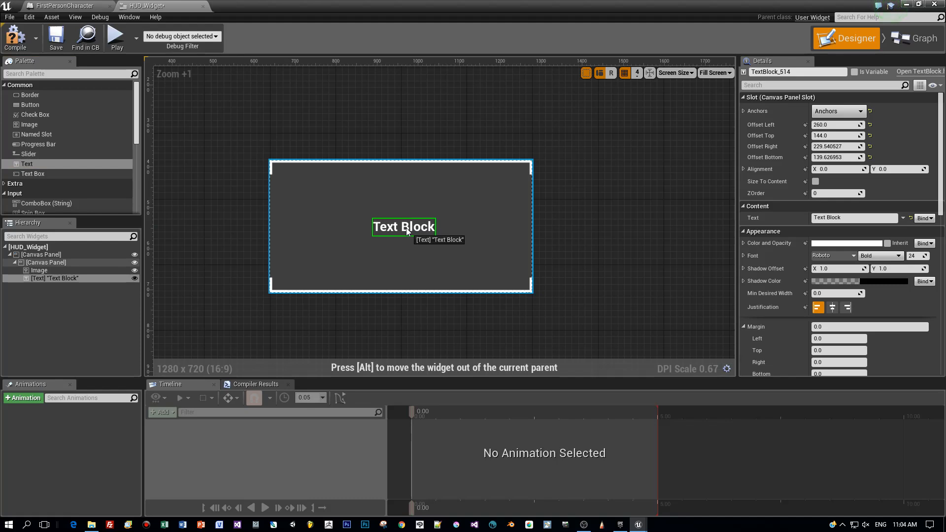
left_click_drag(404, 227, 402, 228)
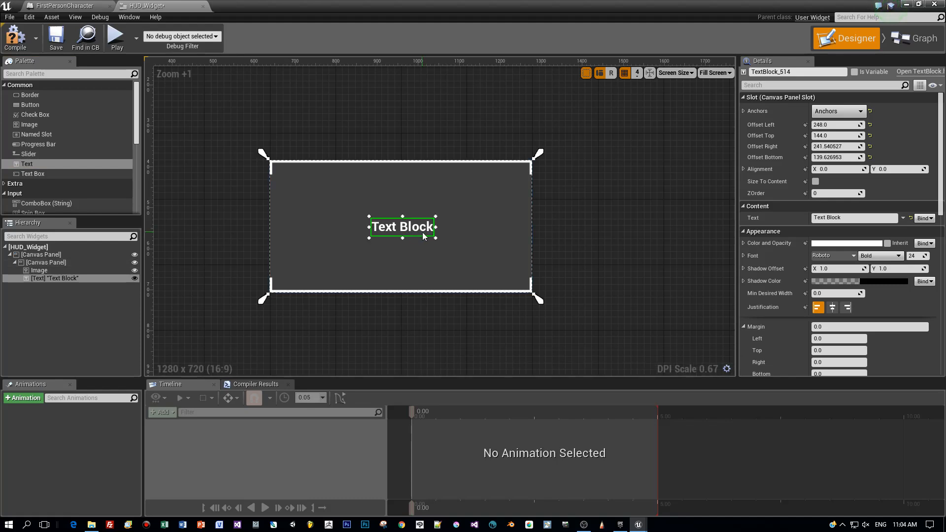
left_click_drag(438, 226, 524, 232)
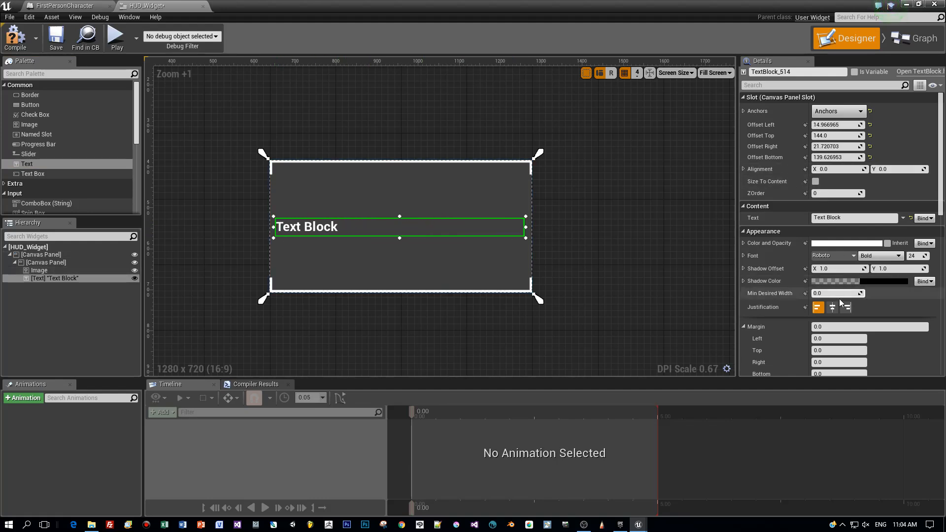
left_click(831, 308)
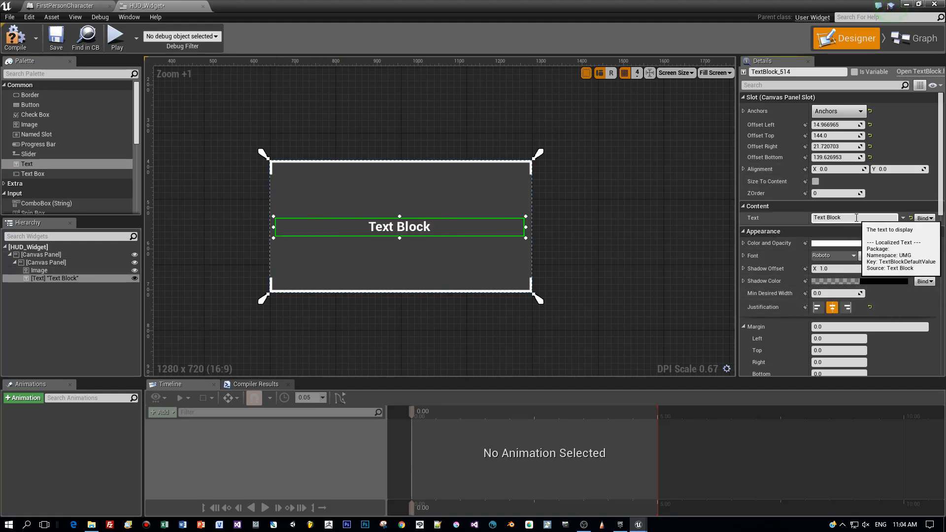
type("< Mess")
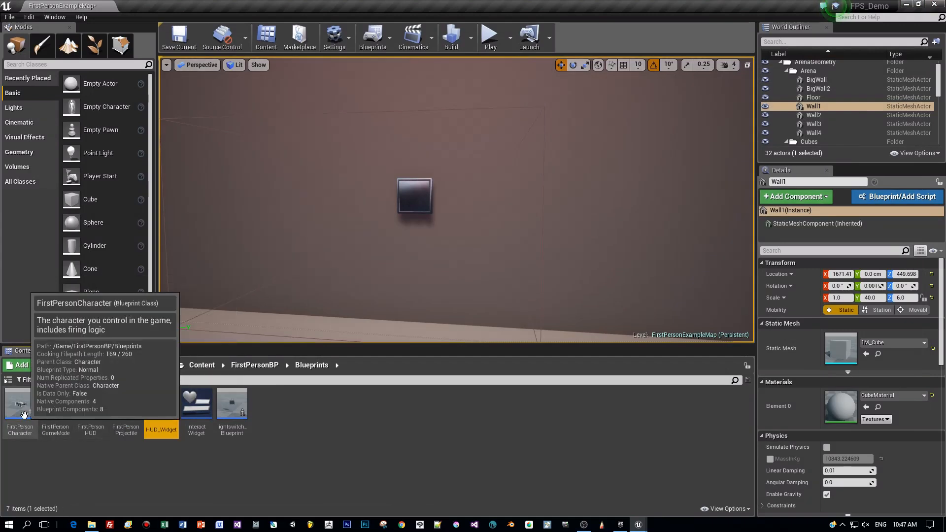
In FirstPersonCharacter, wire a Create Widget node with class HUD_Widget after Event BeginPlay.
double_click(19, 404)
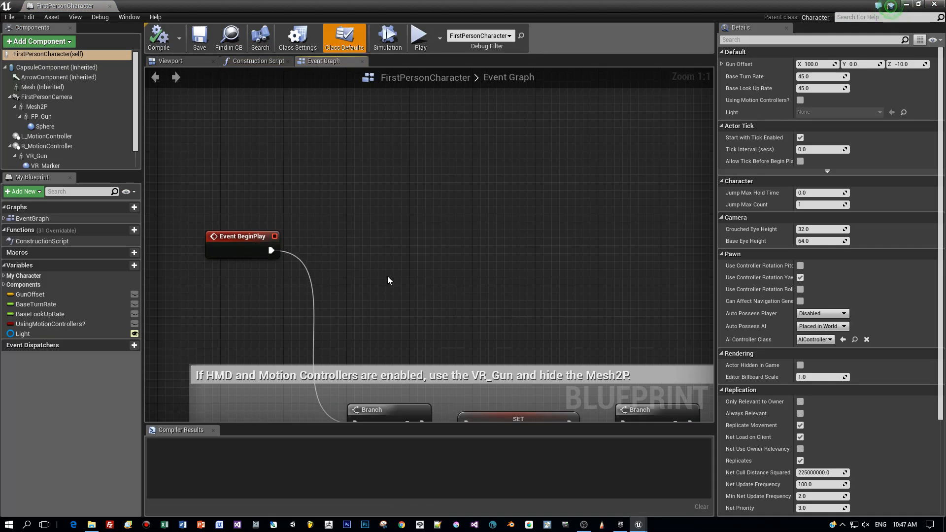
left_click_drag(271, 250, 389, 199)
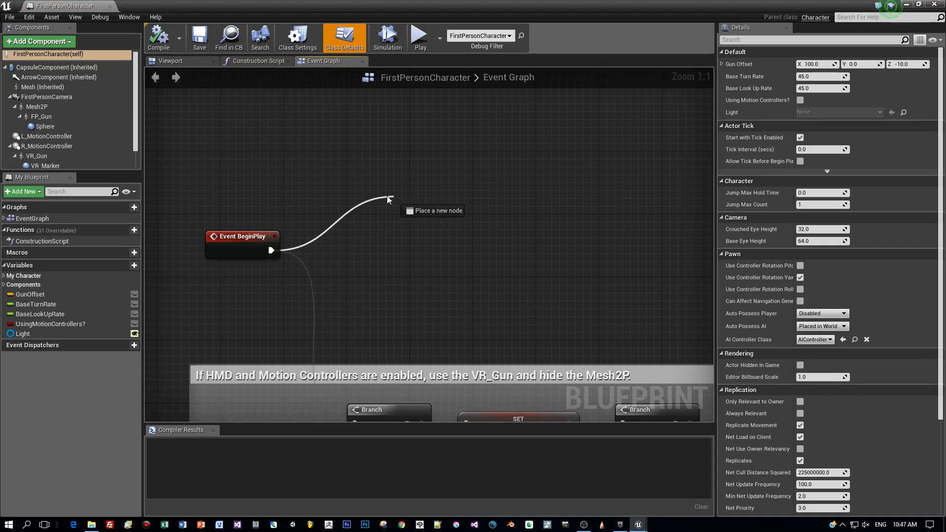
left_click(388, 198)
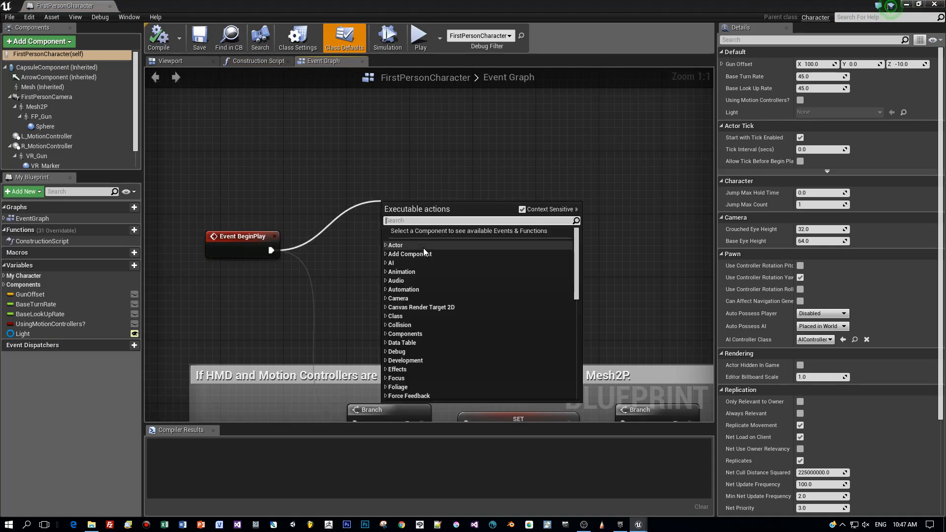
type("create w")
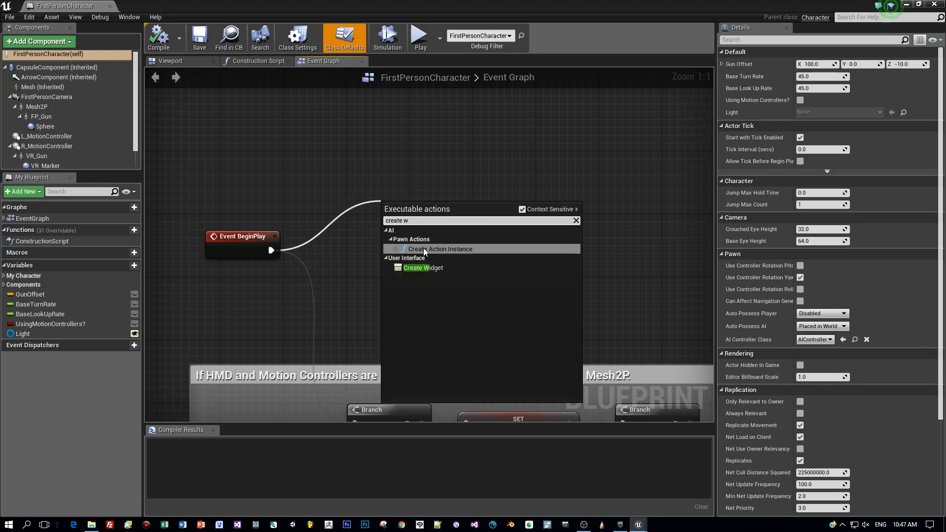
left_click(423, 267)
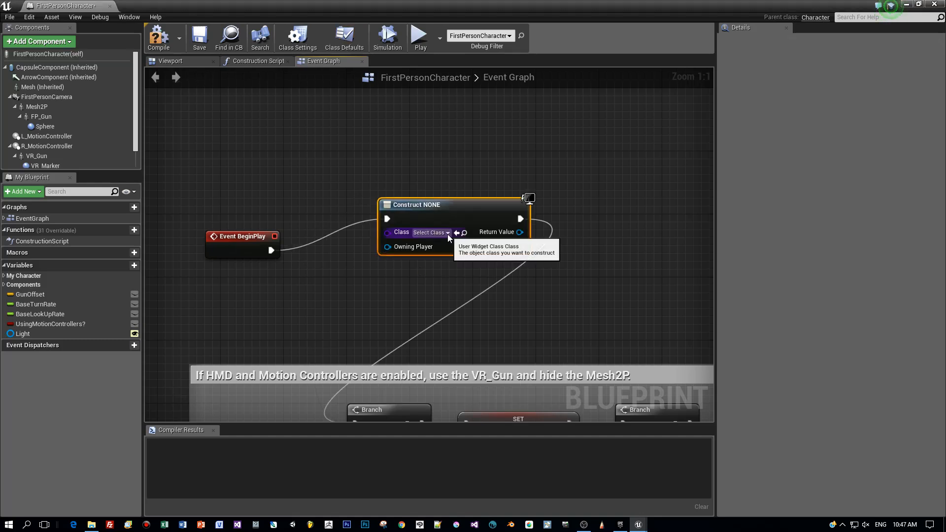
left_click(430, 232)
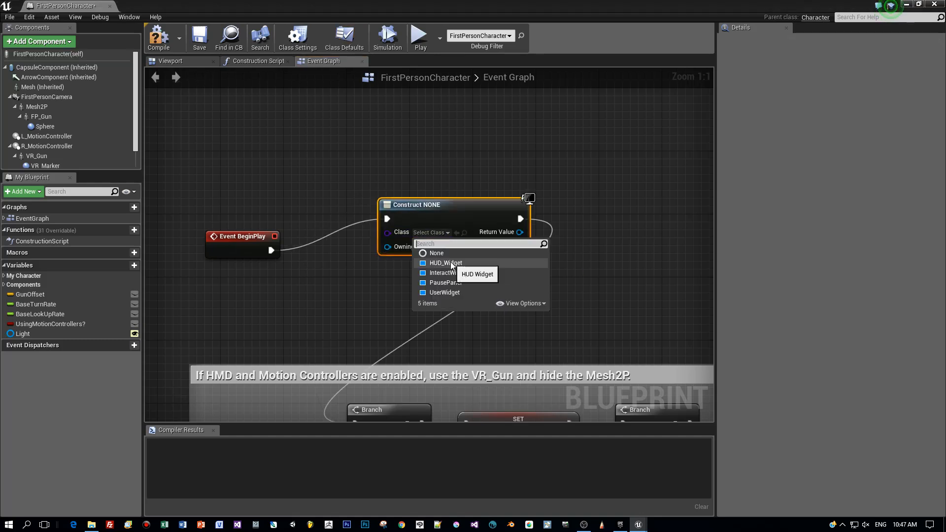
left_click(446, 262)
type("get p")
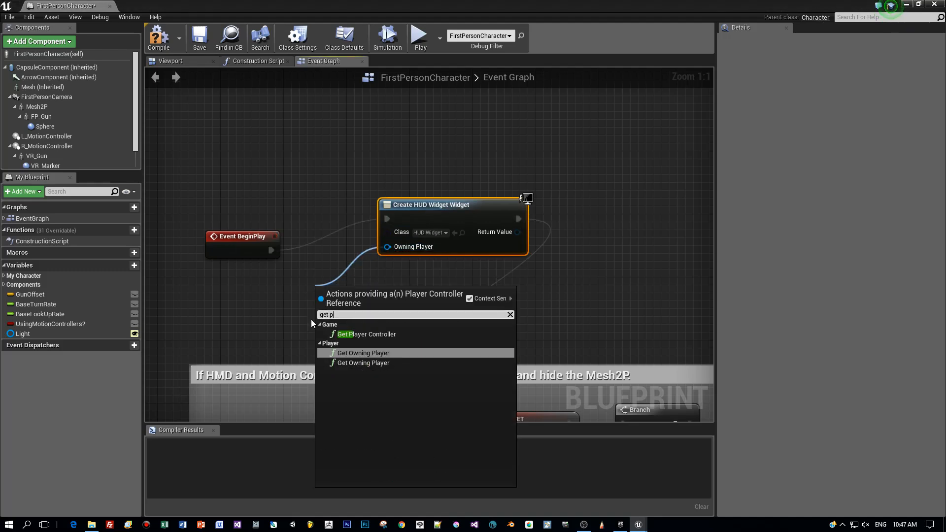
Feed Get Player Controller into Owning Player and wire the widget into an Add to Viewport node.
left_click(364, 335)
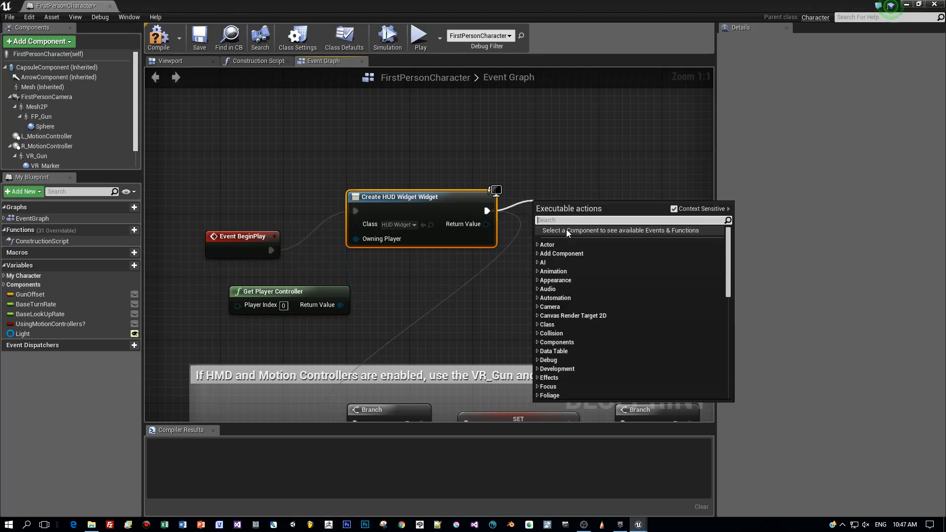
type("add")
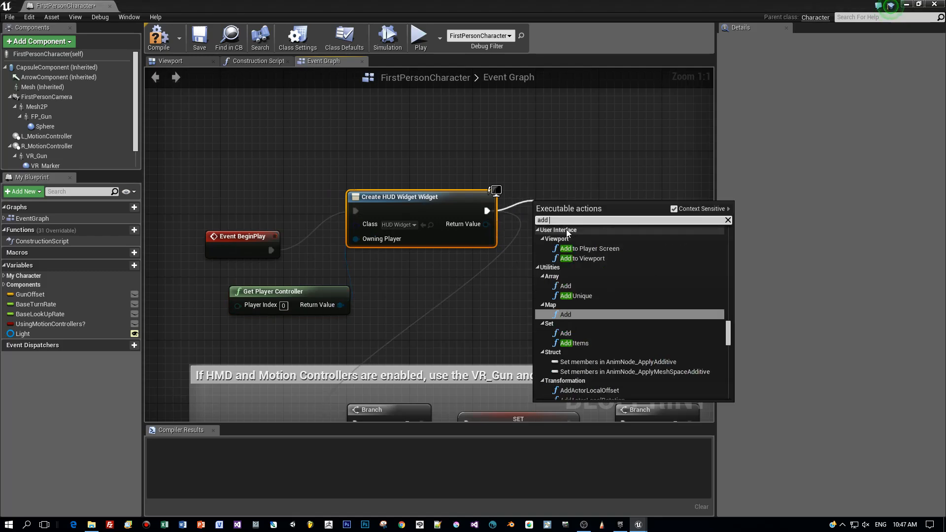
mouse_move(582, 258)
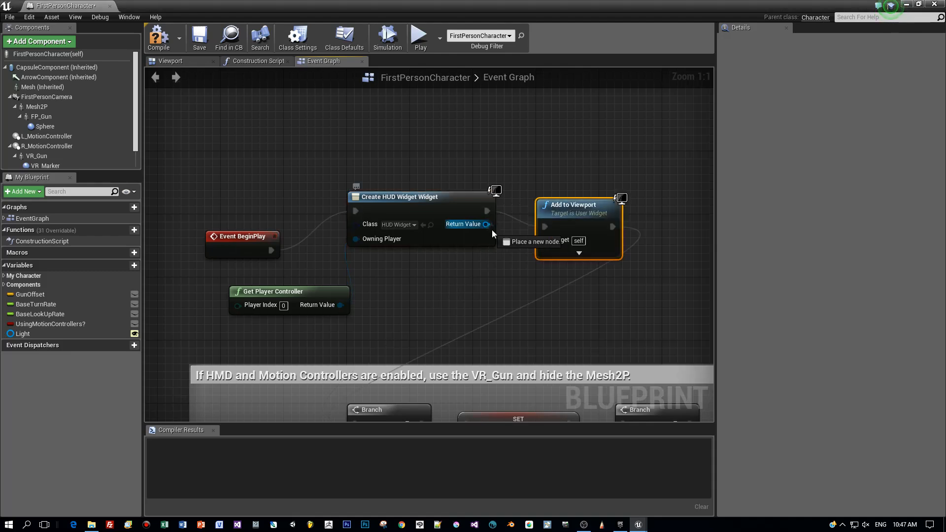
left_click_drag(487, 224, 543, 240)
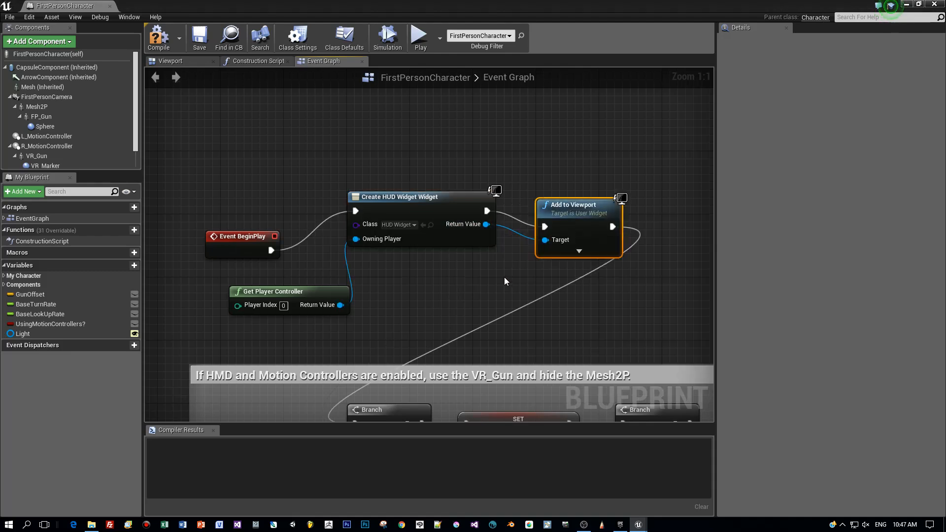
mouse_move(205, 149)
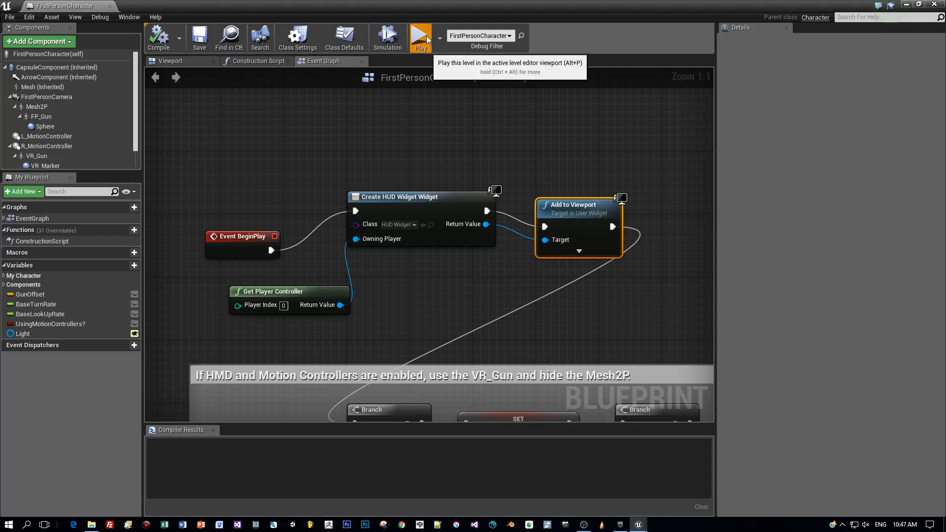
Play the level from the blueprint toolbar to test the HUD setup.
left_click(420, 37)
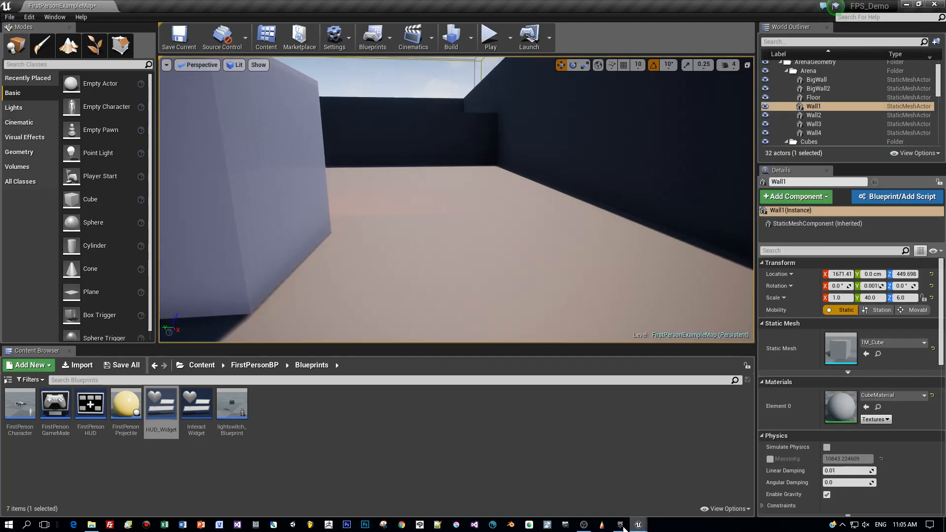
mouse_move(637, 524)
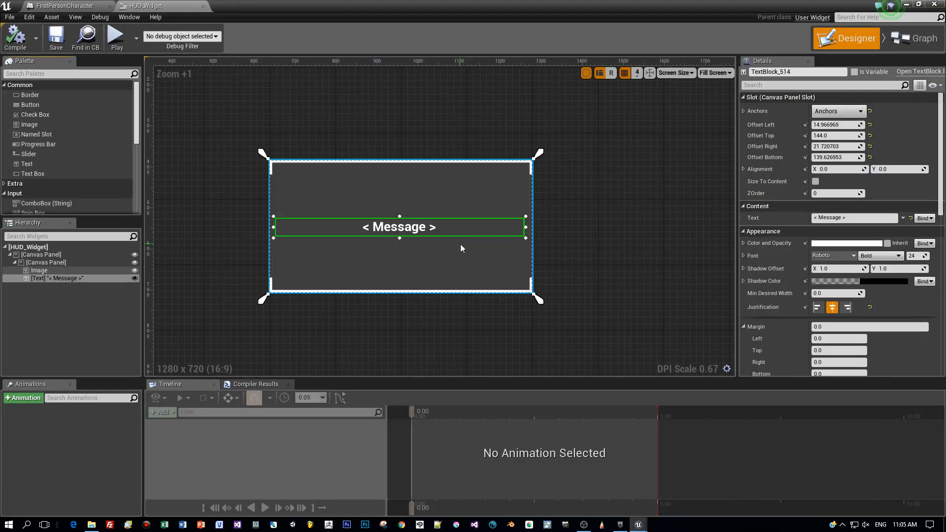
mouse_move(356, 193)
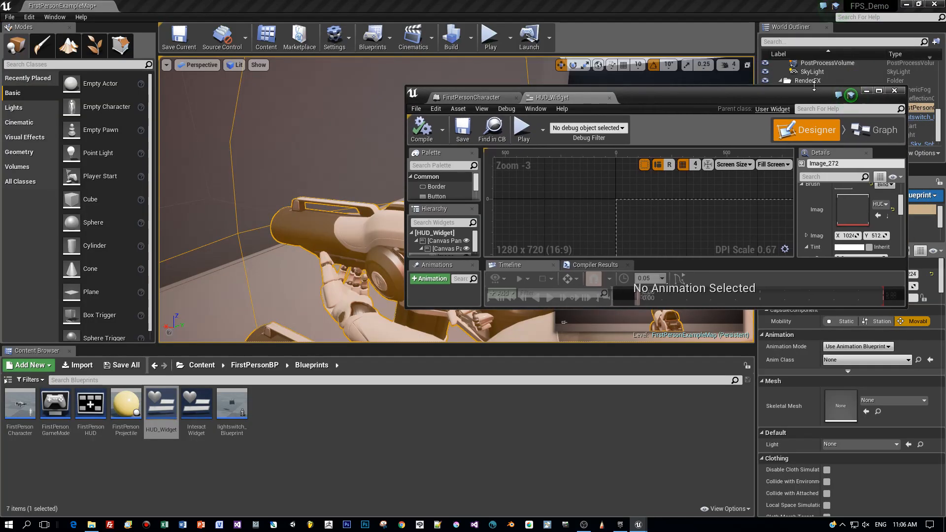
Play the level from the HUD_Widget editor to check the background box appears.
left_click(488, 36)
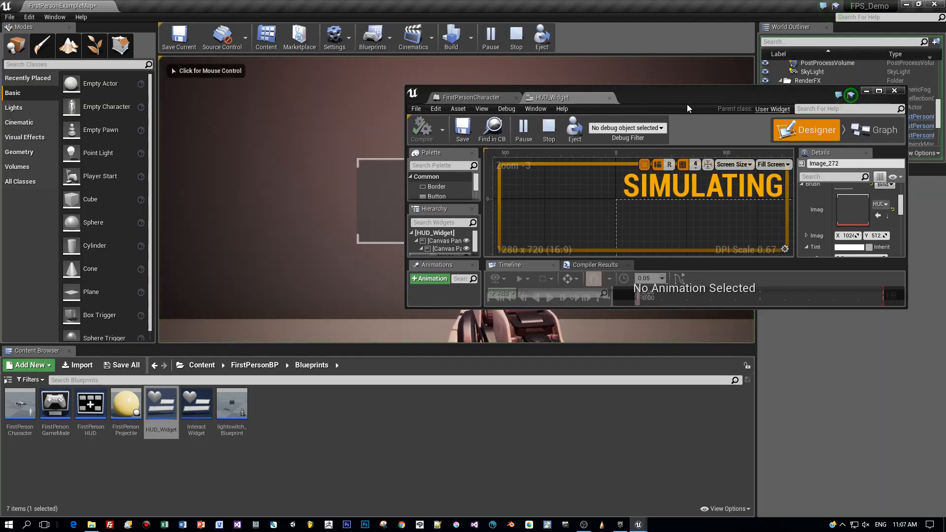